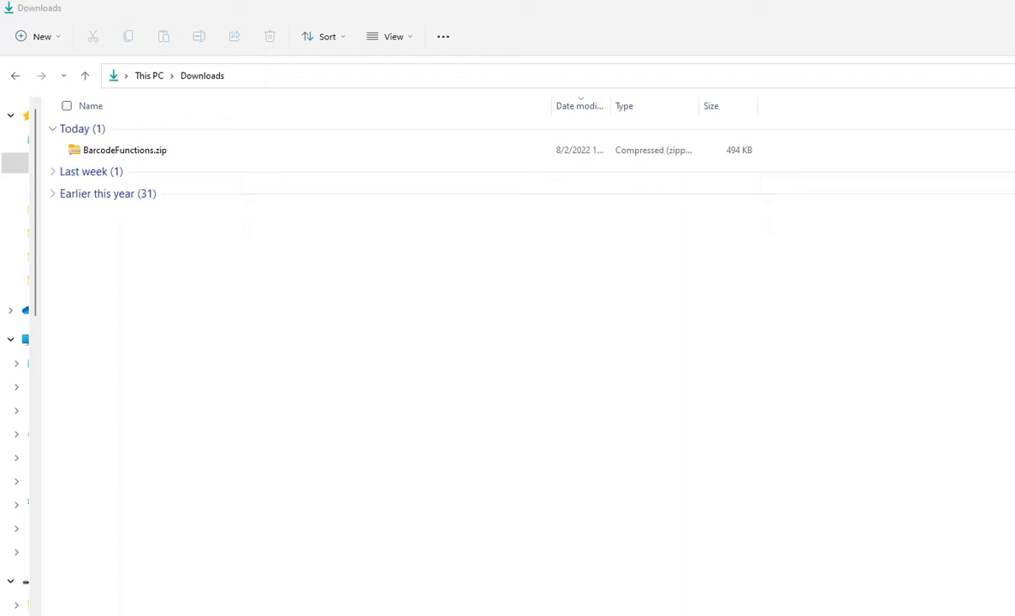
pyautogui.moveTo(178, 195)
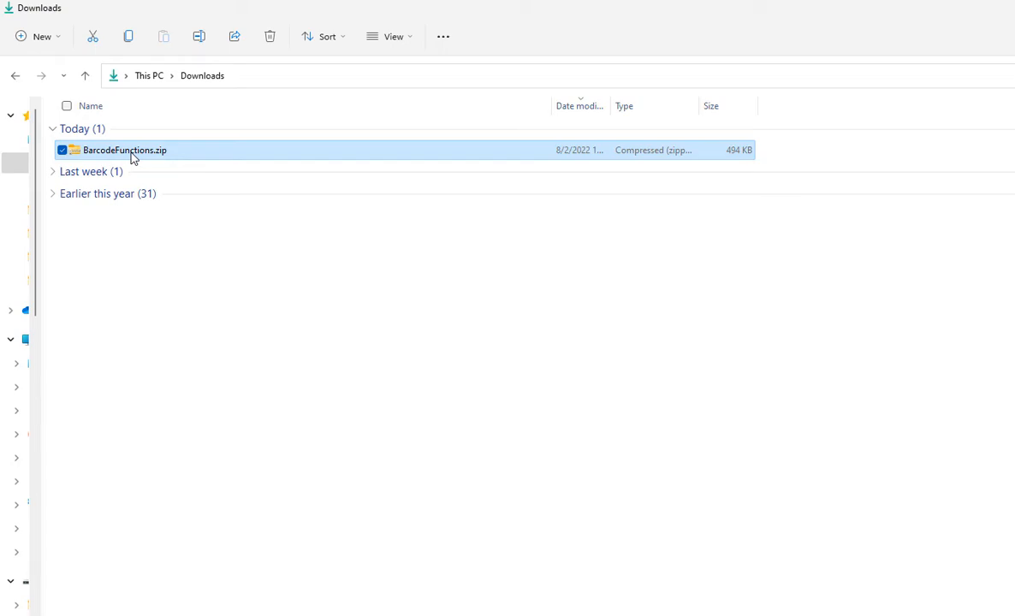
# Extract BarcodeFunctions.zip into the default BarcodeFunctions folder in Downloads
pyautogui.rightClick(125, 150)
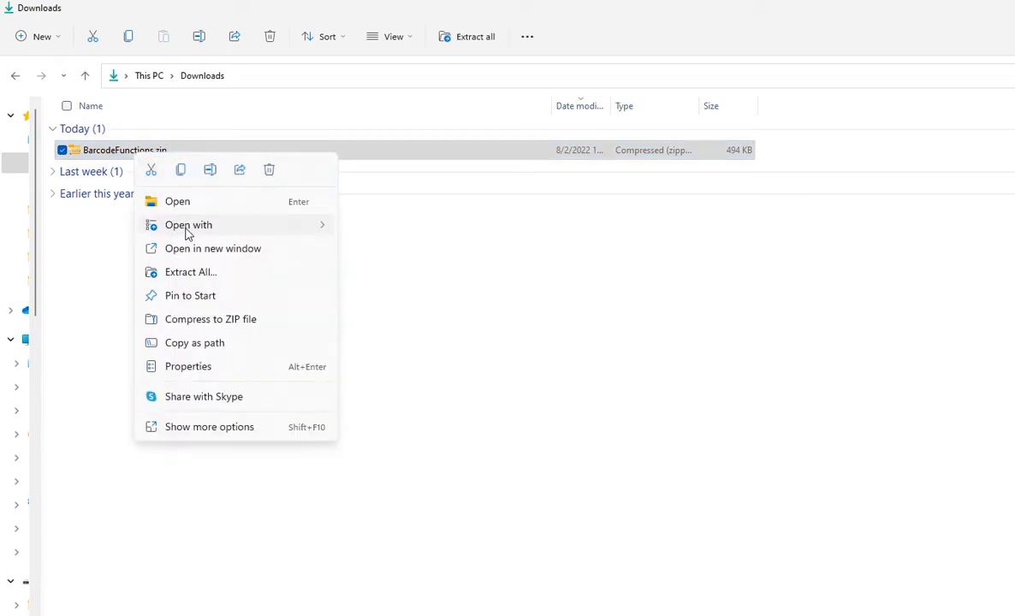
pyautogui.moveTo(191, 272)
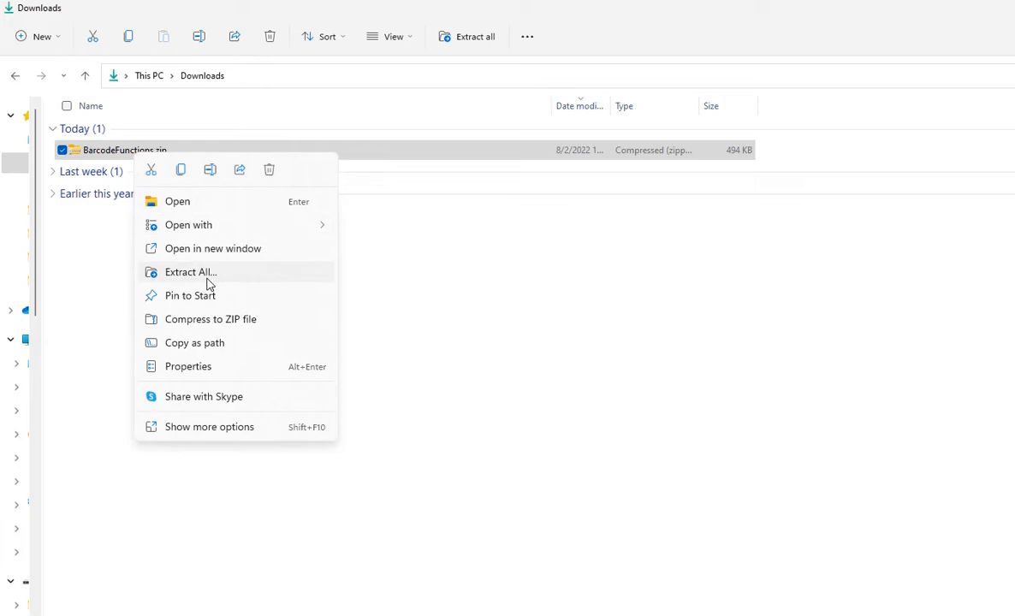
pyautogui.click(190, 270)
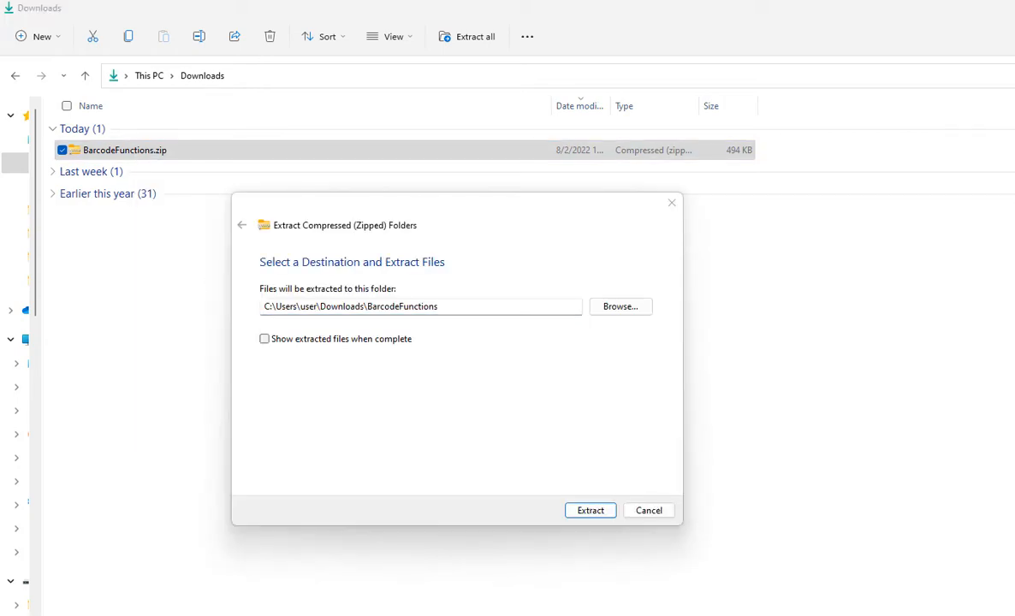
pyautogui.moveTo(589, 527)
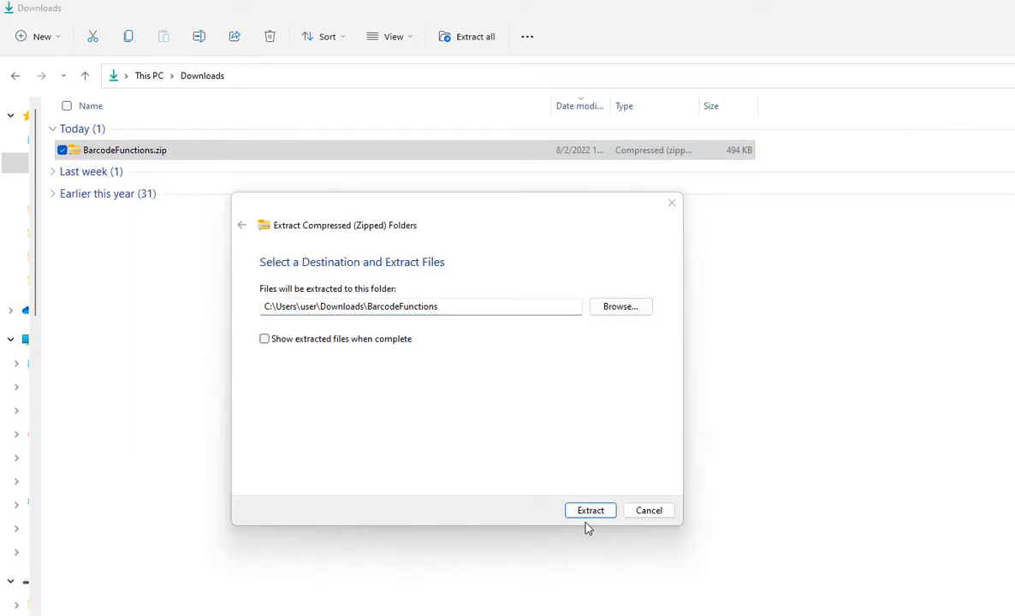
pyautogui.click(589, 510)
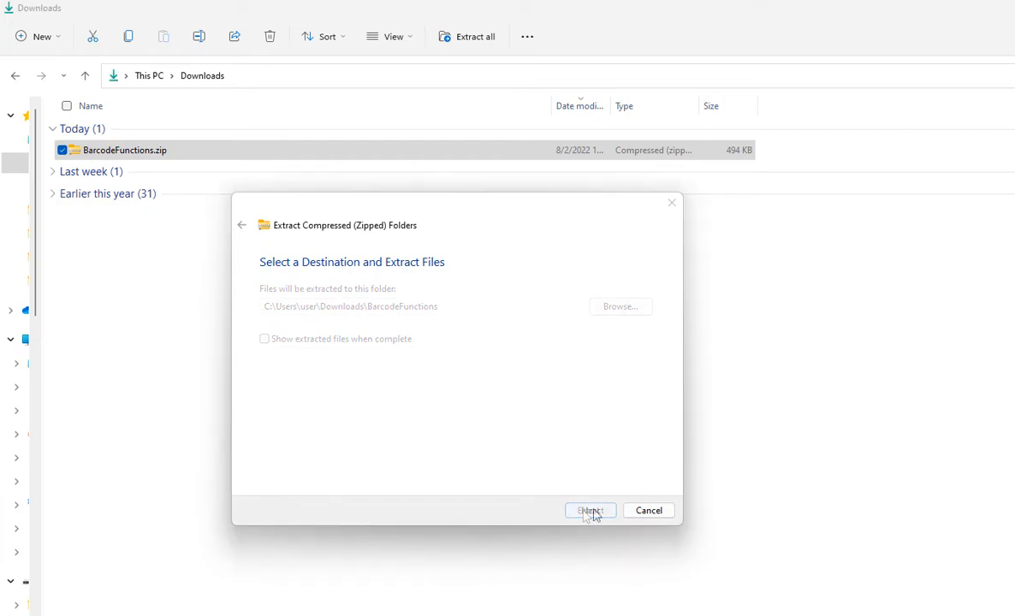
pyautogui.click(589, 510)
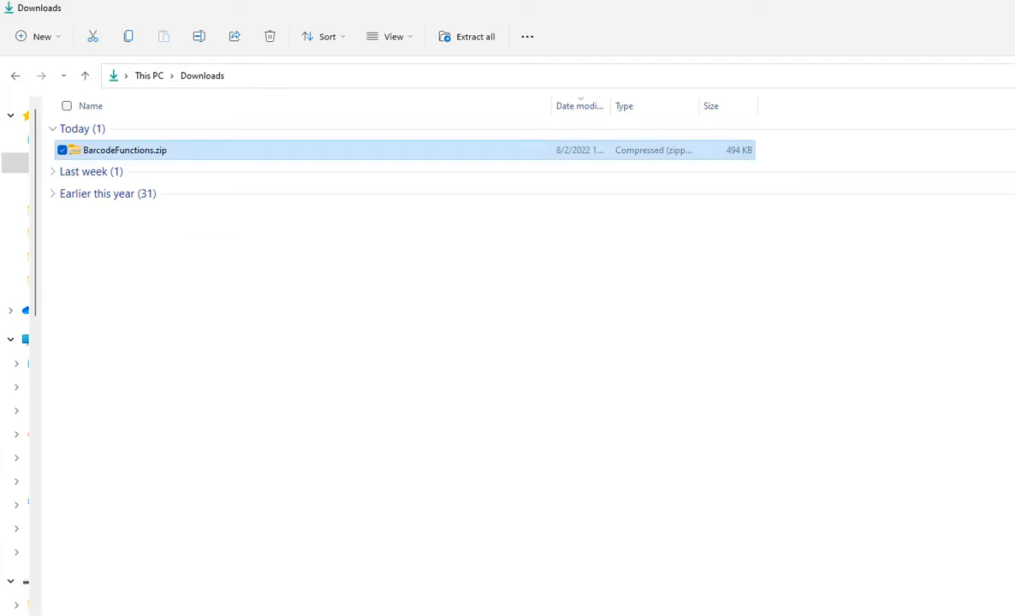
# Navigate BarcodeFunctions > IDAutomation_OfficeVBA > Windows VBA to reach the .bas encoder
pyautogui.click(468, 36)
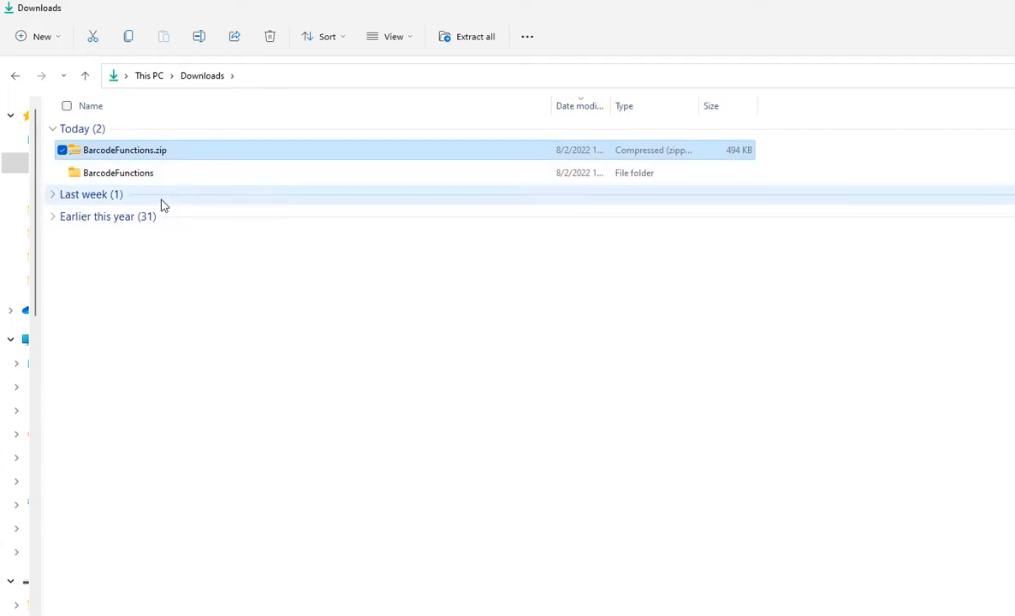
pyautogui.click(118, 173)
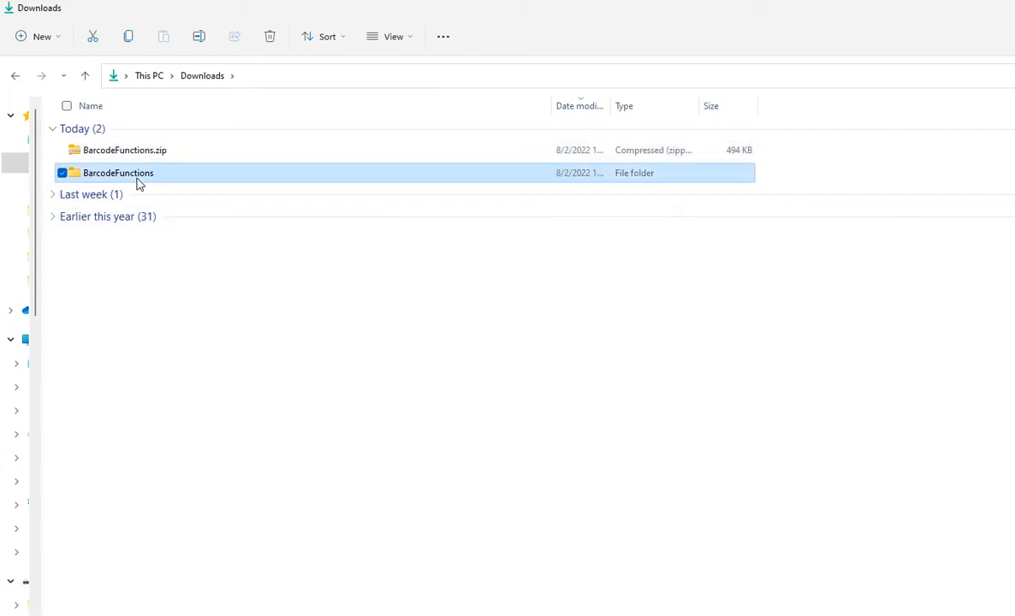
pyautogui.doubleClick(118, 173)
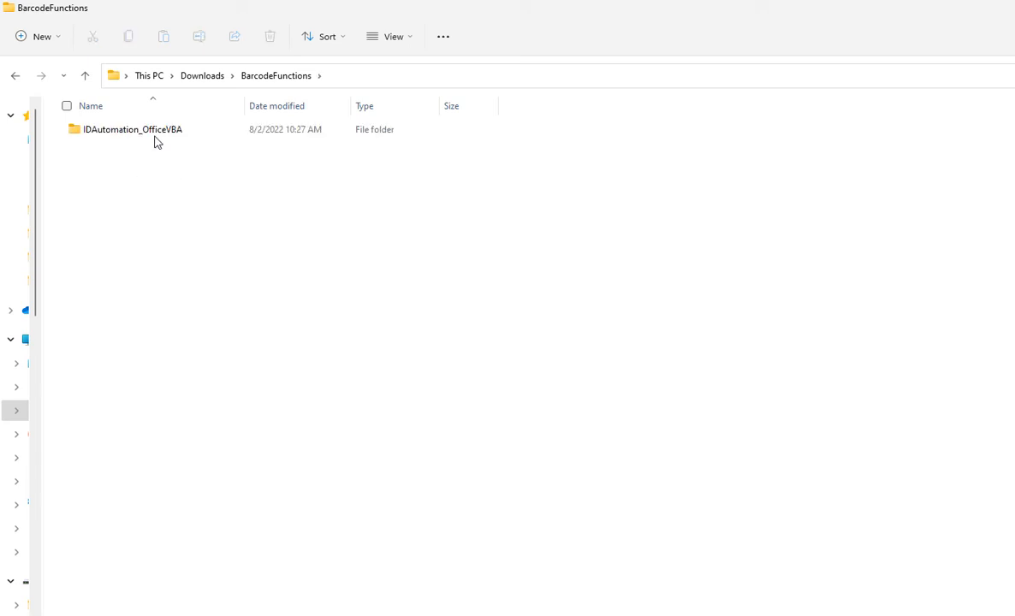
pyautogui.click(134, 130)
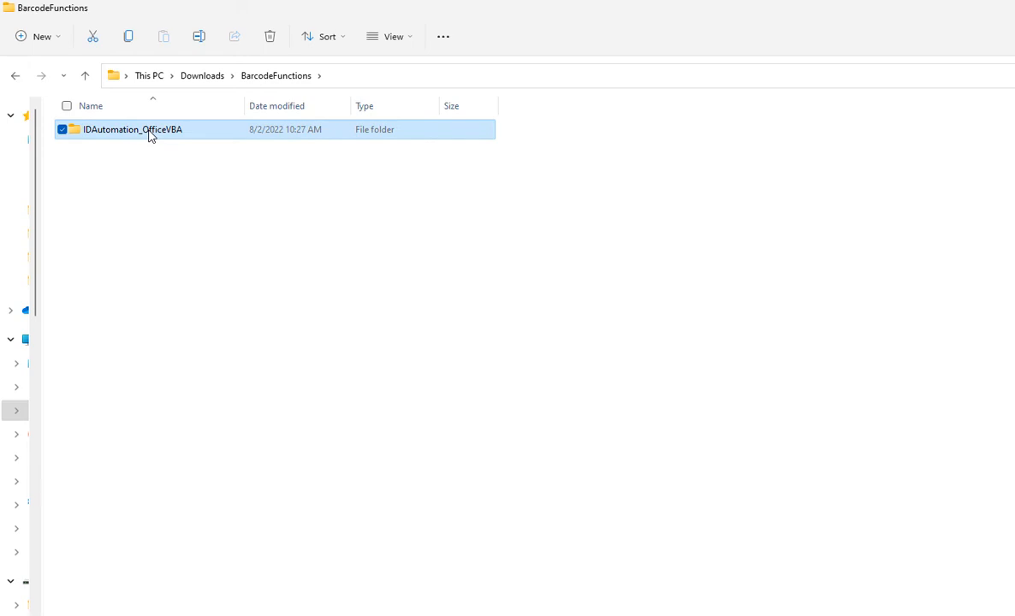
pyautogui.doubleClick(132, 130)
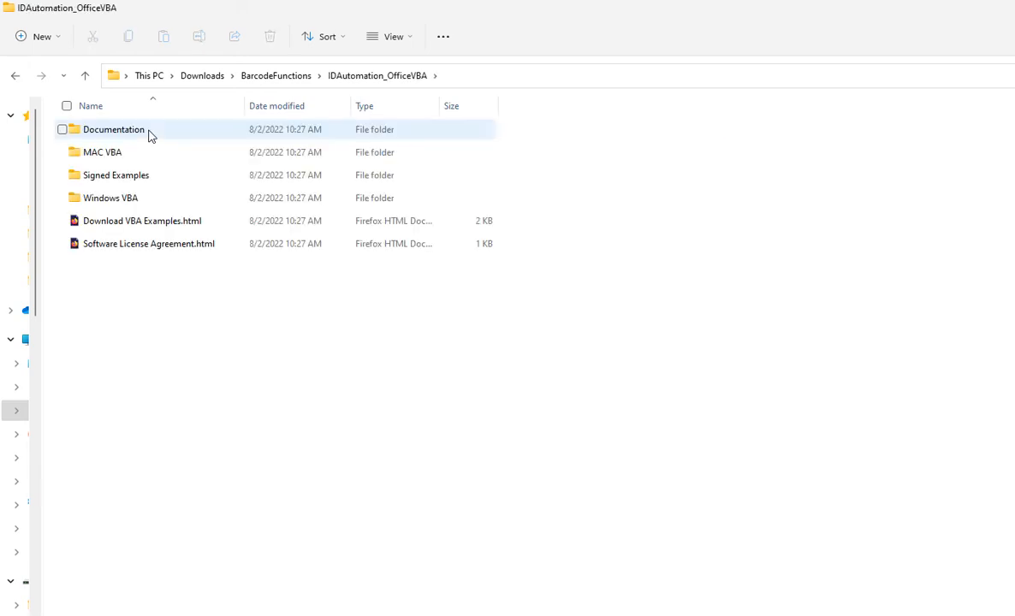
pyautogui.click(103, 152)
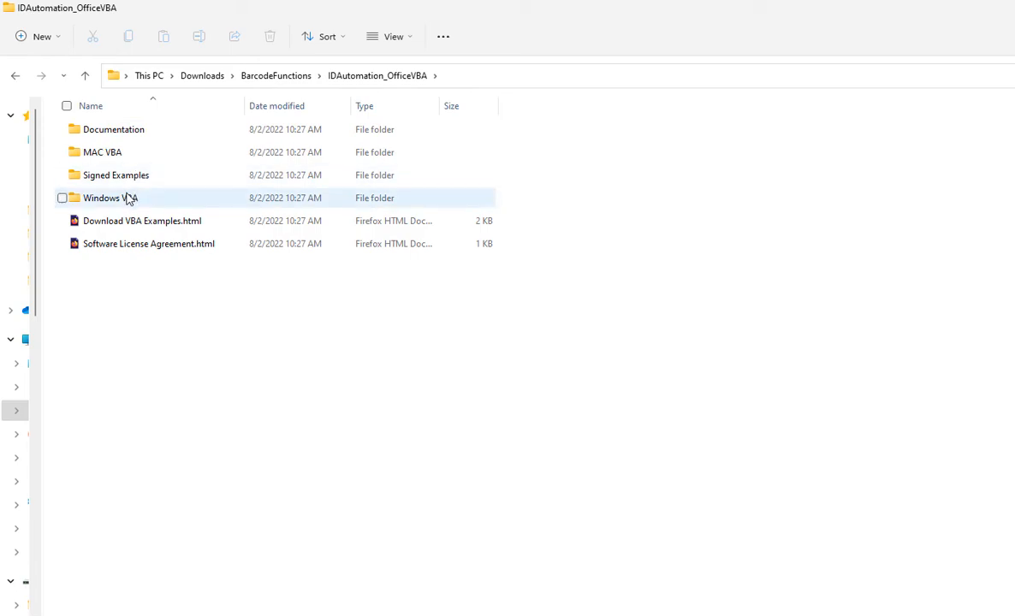
pyautogui.doubleClick(109, 198)
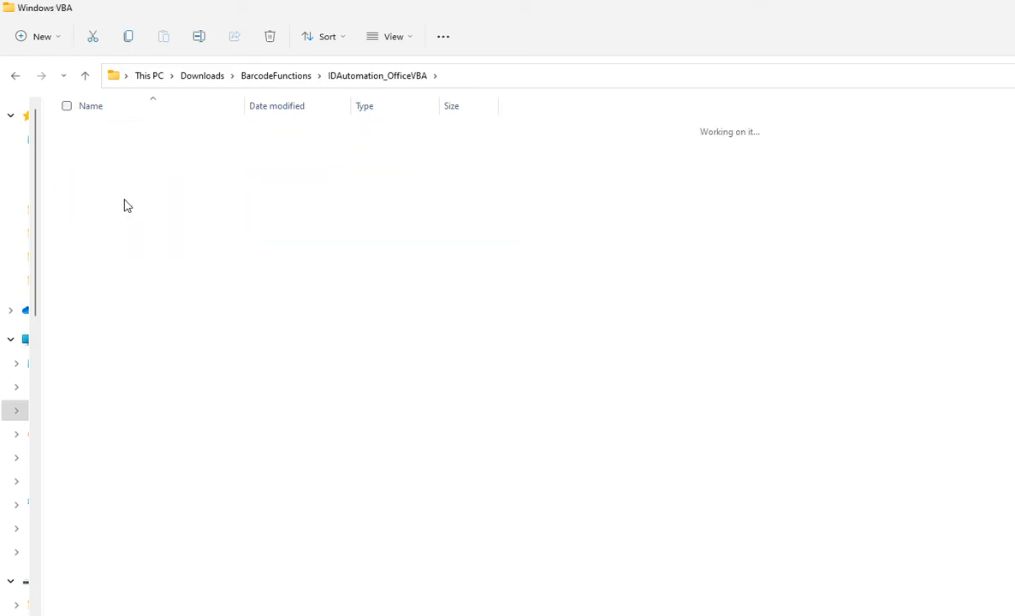